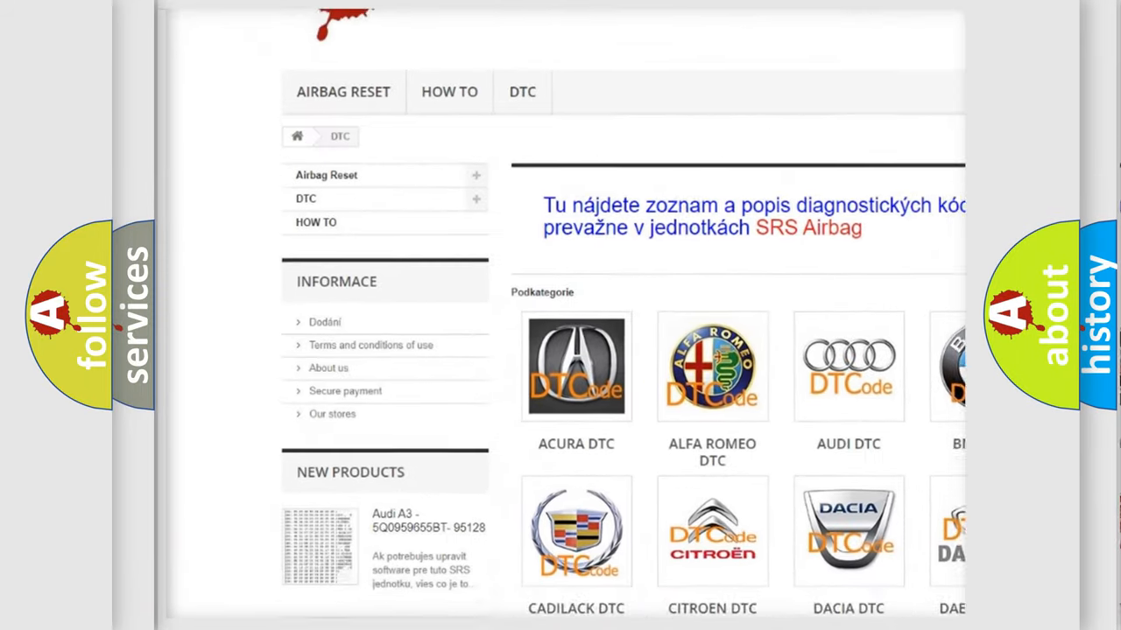
Enter code B2240 with definition 'XM Antenna malfunction' and reveal the likely causes list
scroll(down, 3)
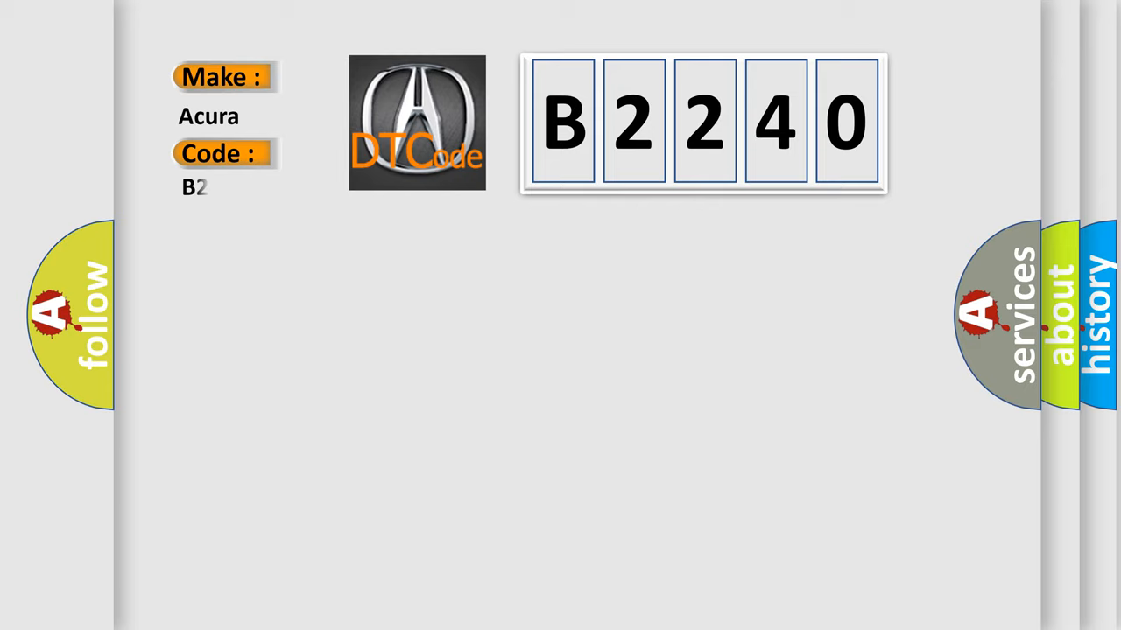
text(2240)
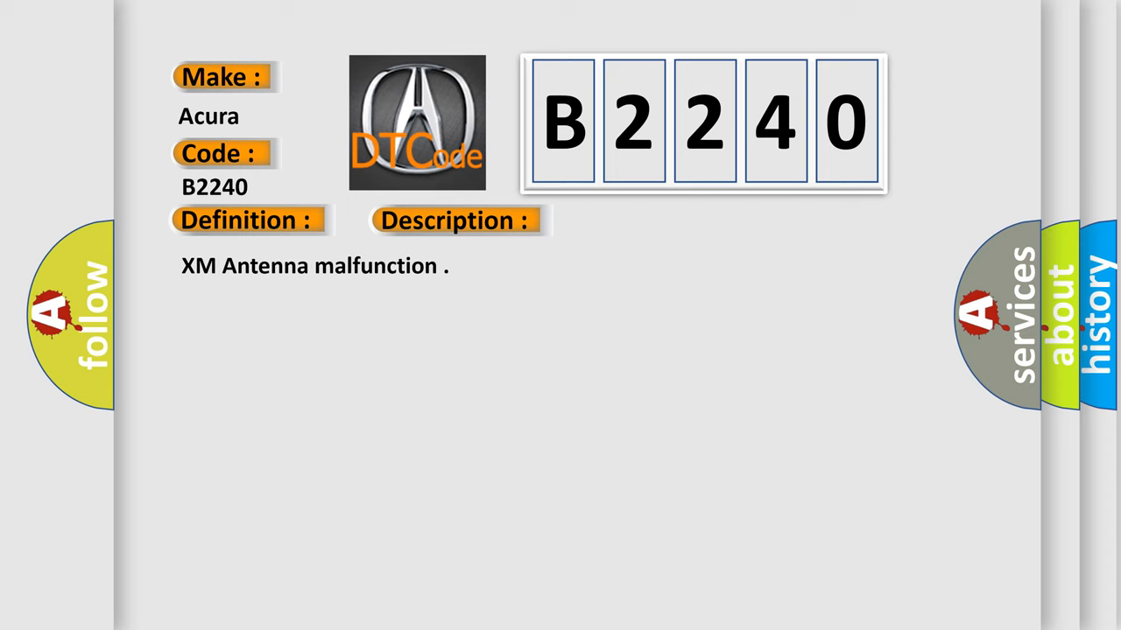
click(643, 220)
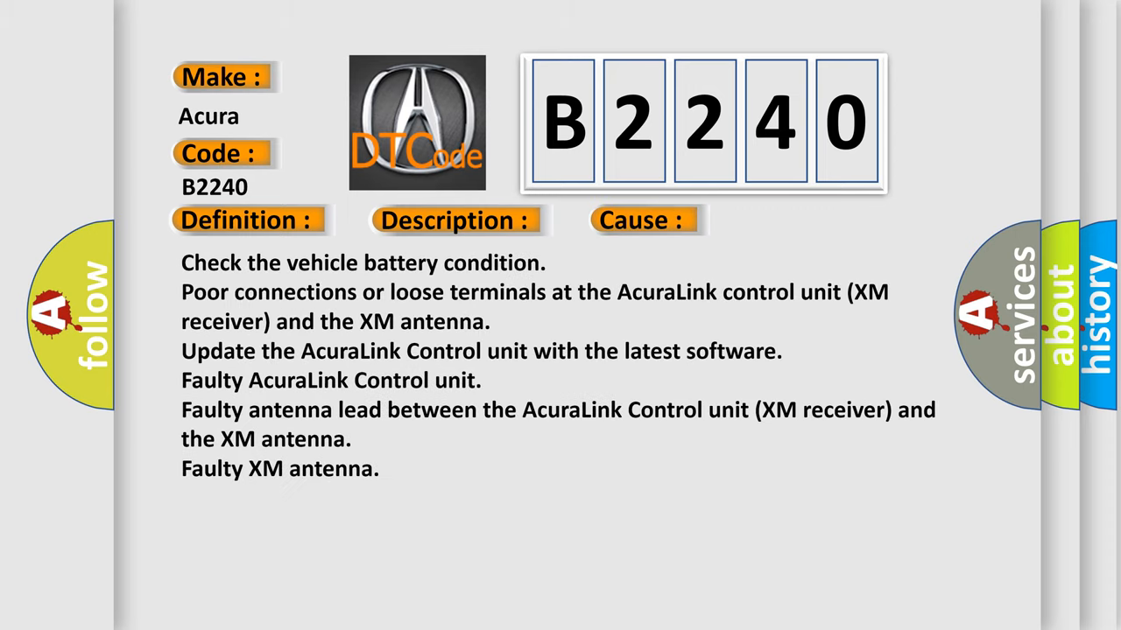